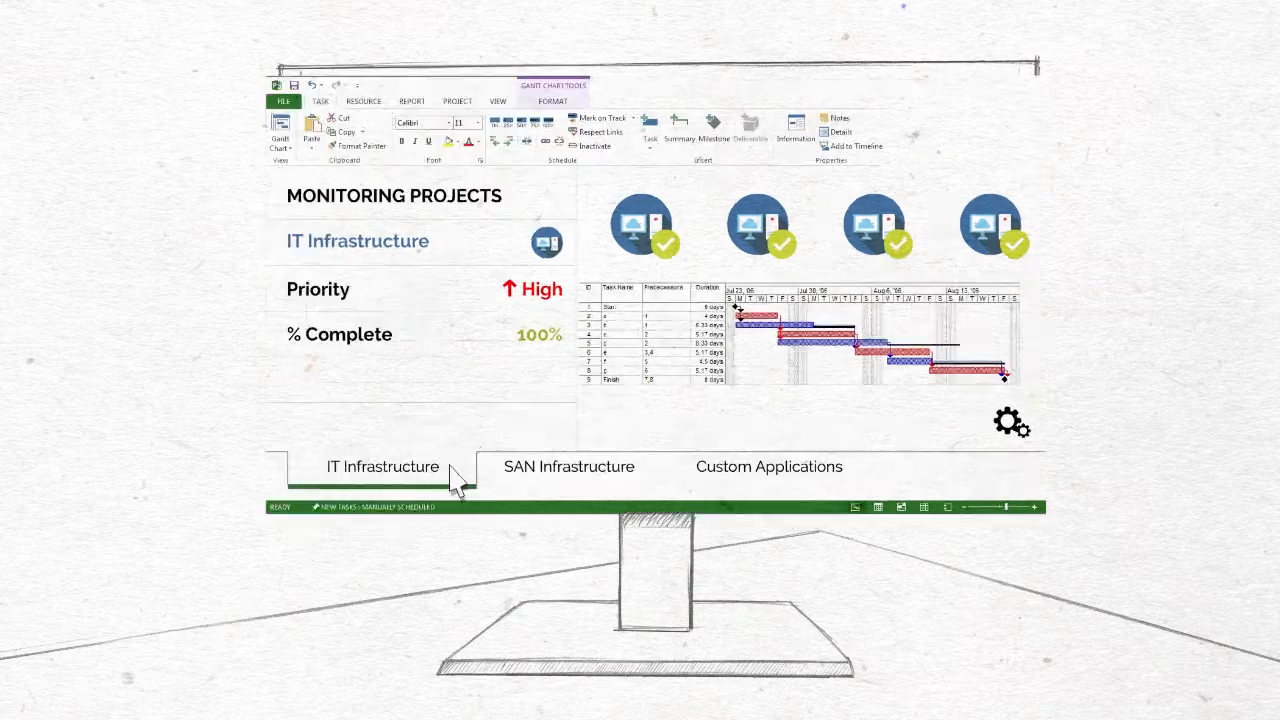
- Open the SAN Infrastructure project and view its schedule details
click(568, 466)
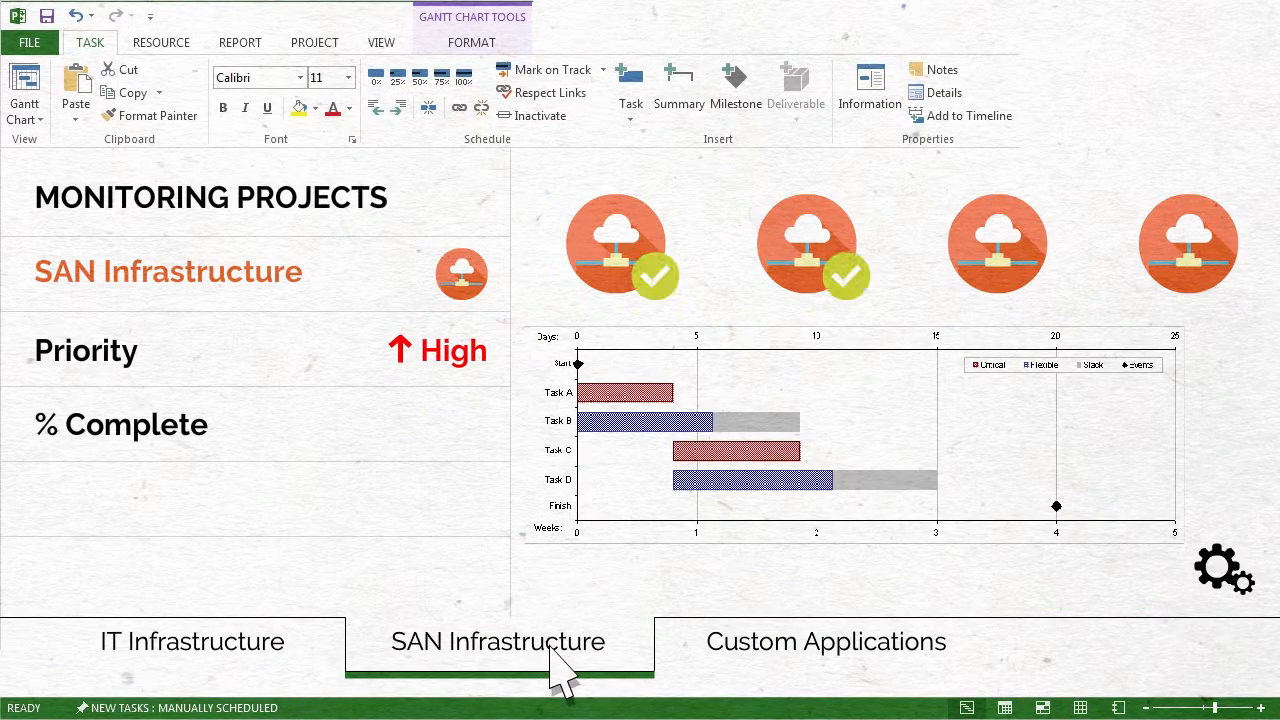
click(826, 641)
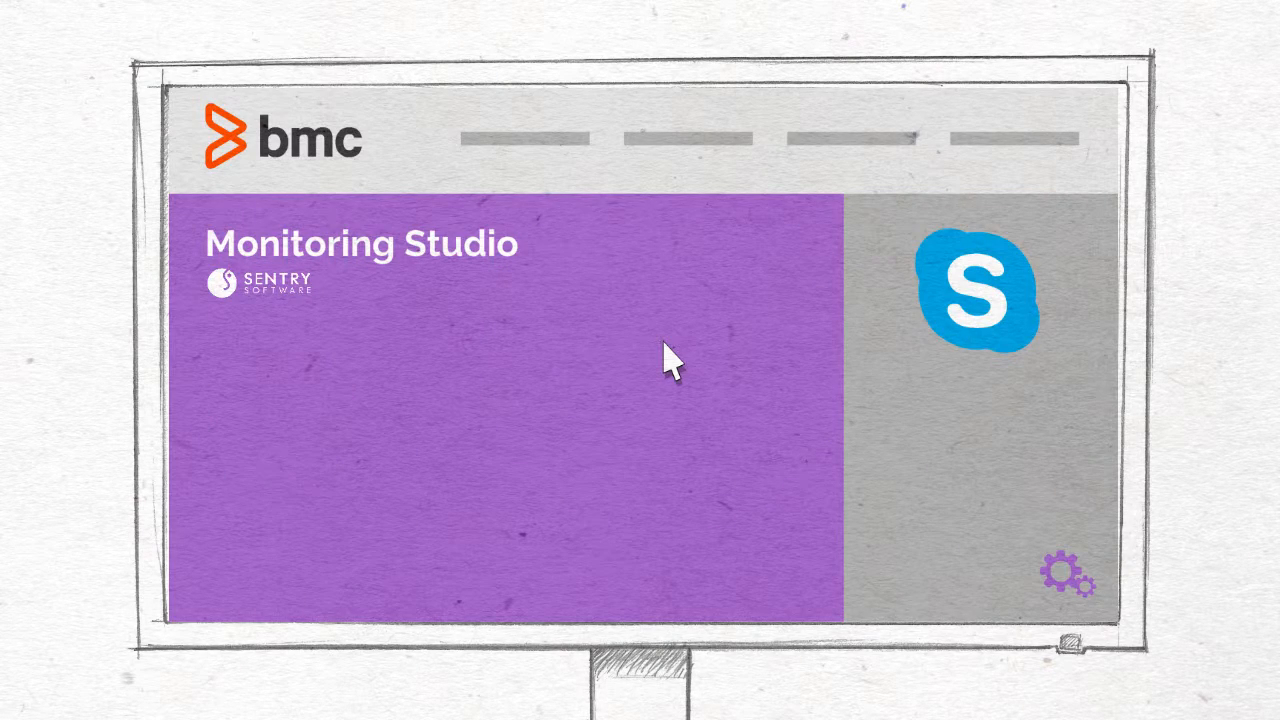
mouse_move(1070, 585)
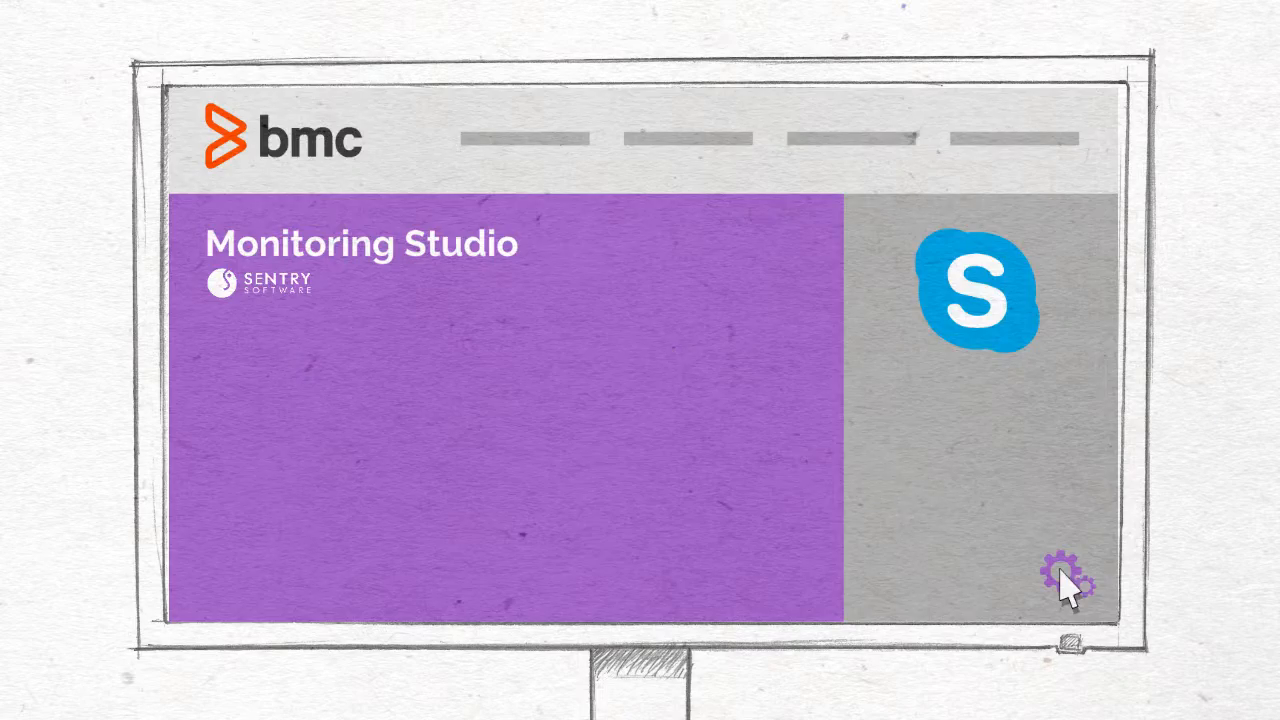
- Open the Skype server monitoring configuration and select additional Lync Server services to monitor
click(1069, 575)
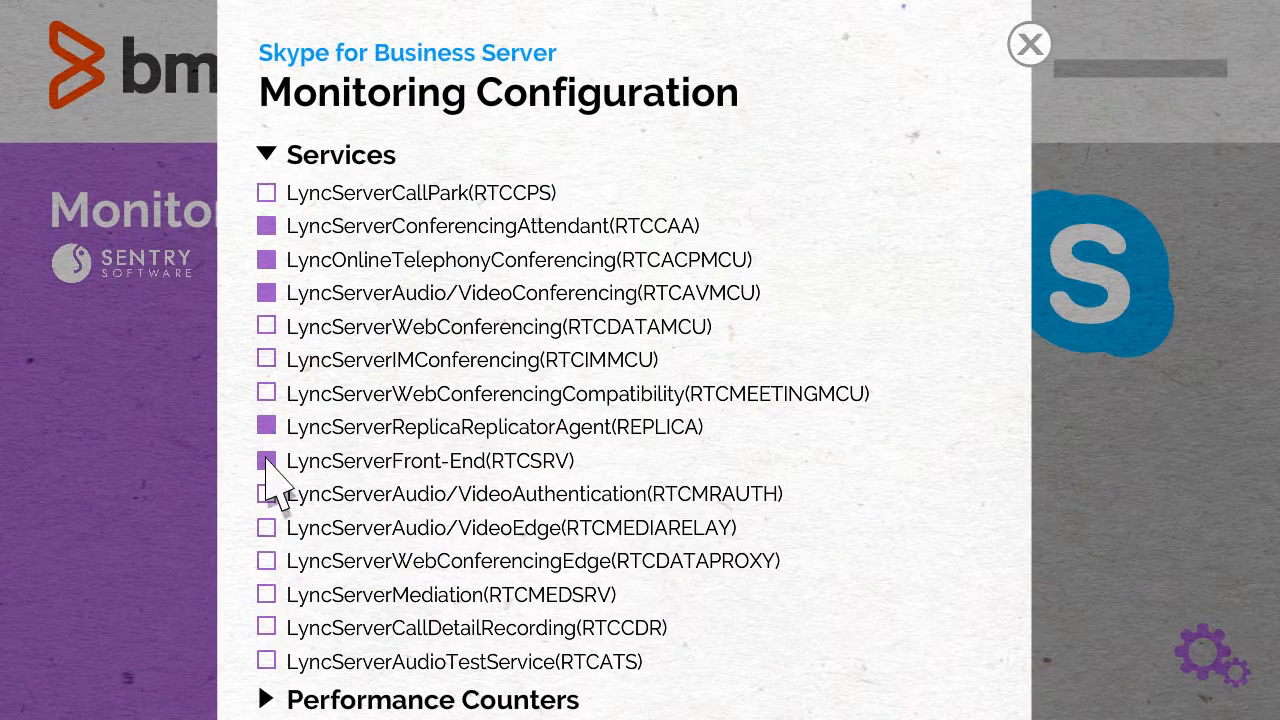
click(1029, 44)
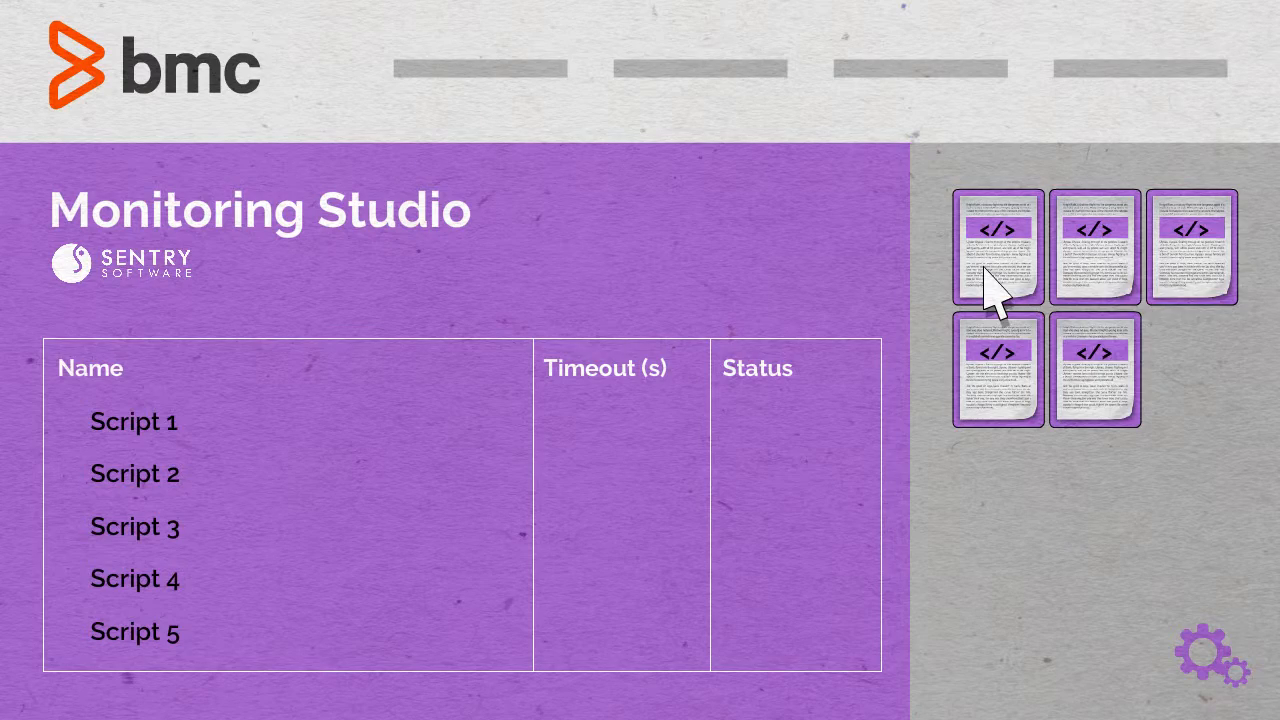
- Set the first script's command line to check_load -w 15,10,5 -c 30,25,20 and execute it
click(998, 240)
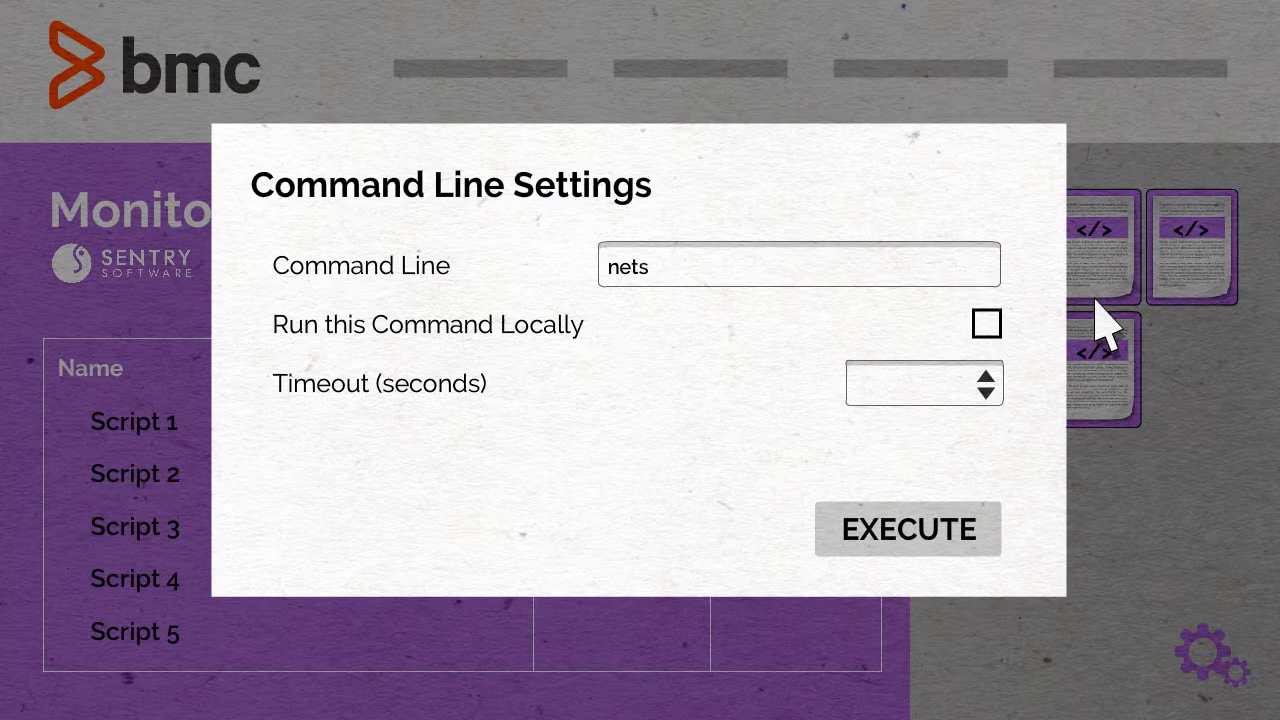
click(906, 529)
text(check)
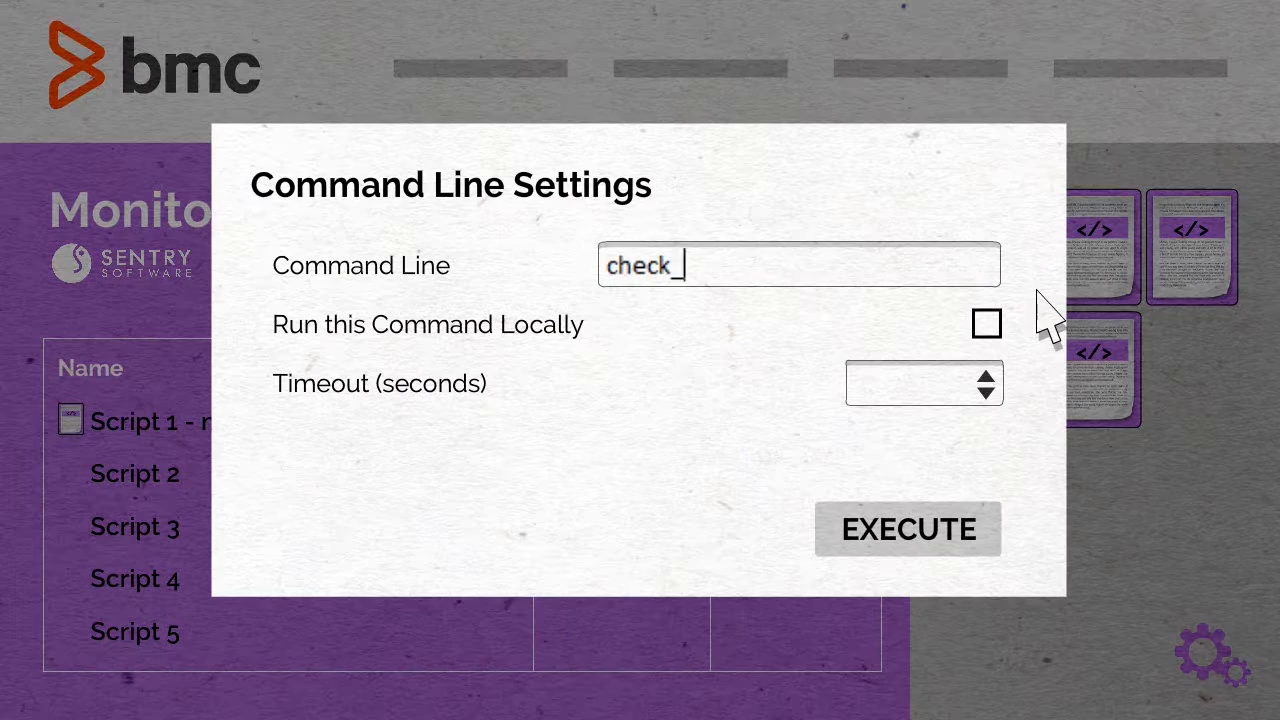
text(load -w 15,10,5 -c 30,25,20)
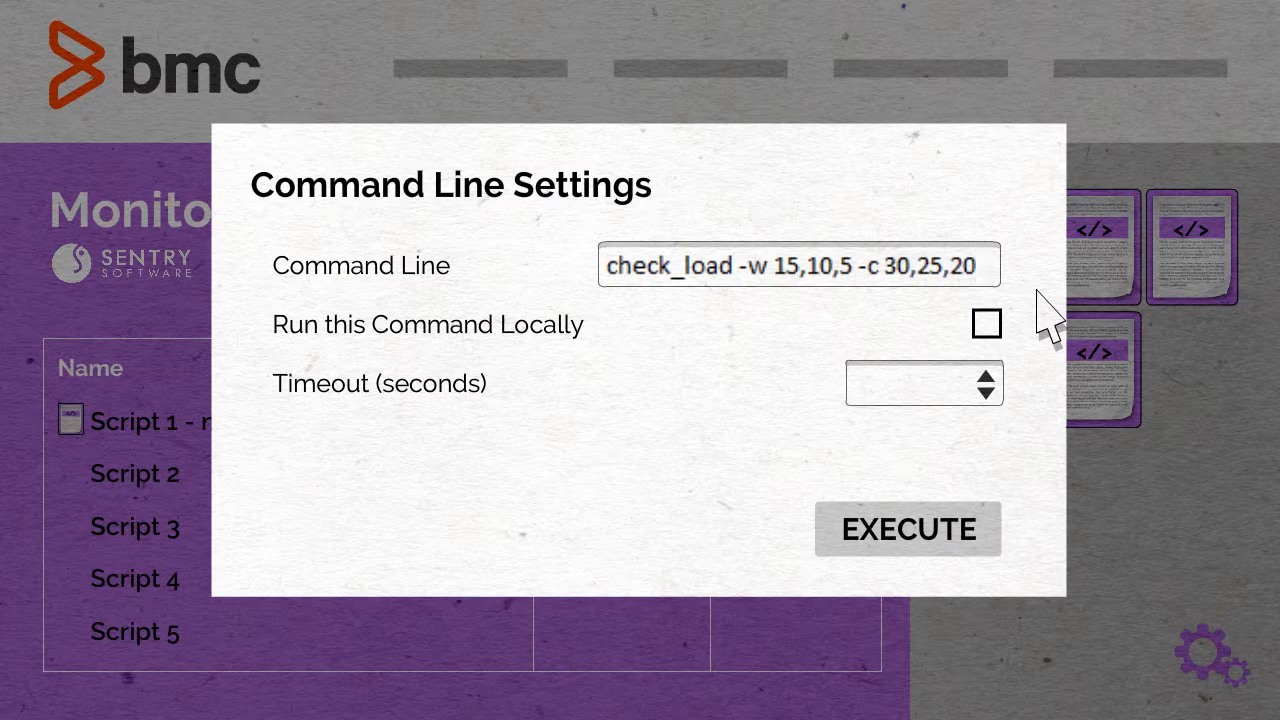
click(906, 528)
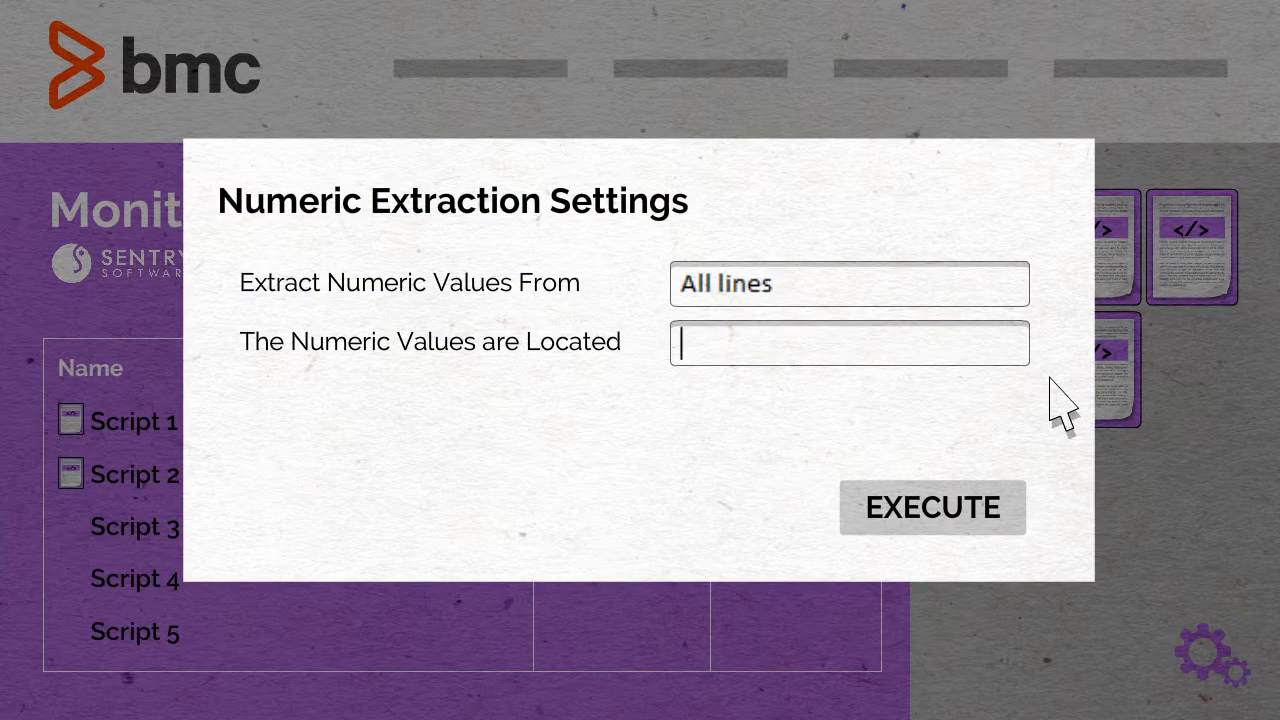
- Keep All lines in Numeric Extraction Settings and specify where the numeric values are located
click(930, 507)
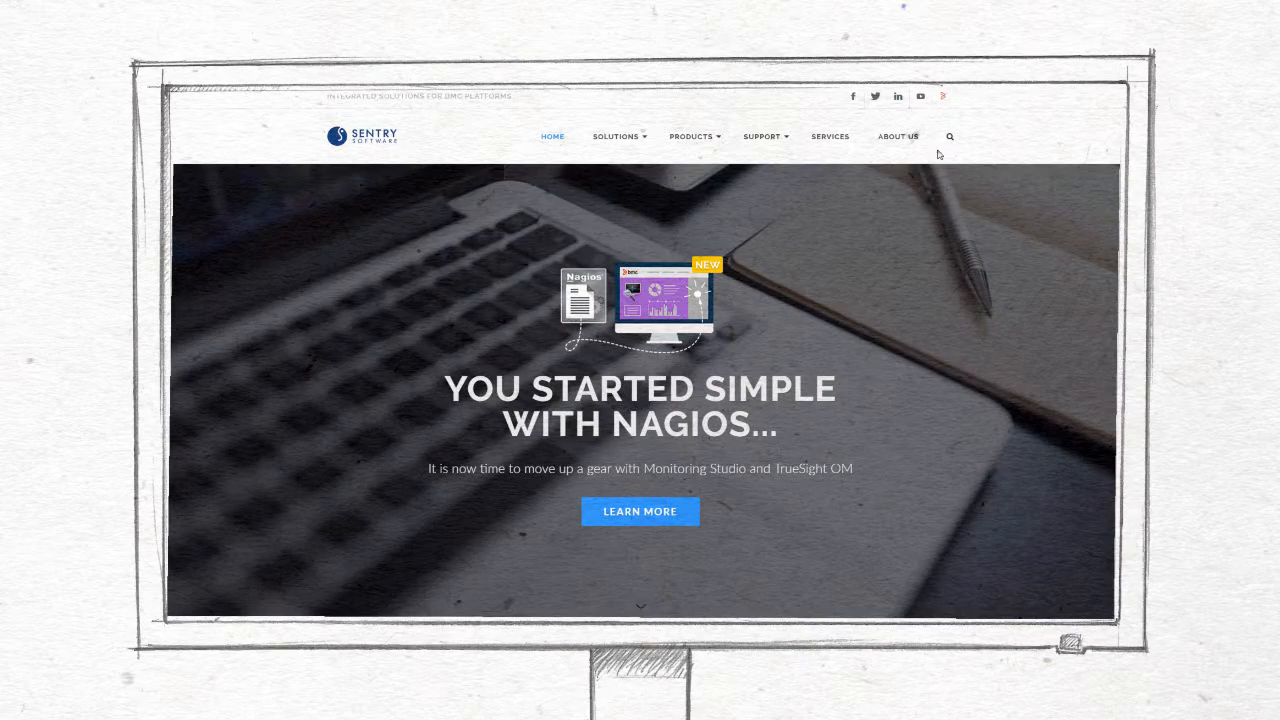
- Open the Monitoring Studio KM product page and its latest 9.3.00 version downloads
click(690, 136)
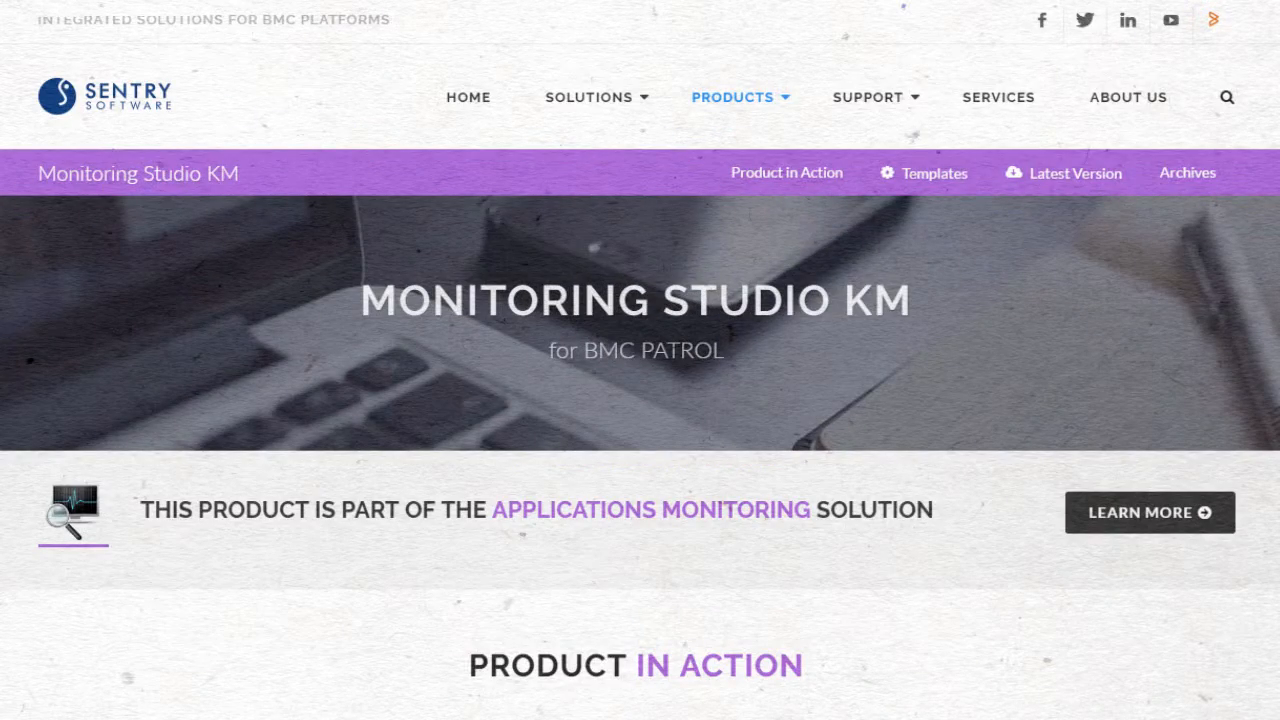
click(1073, 172)
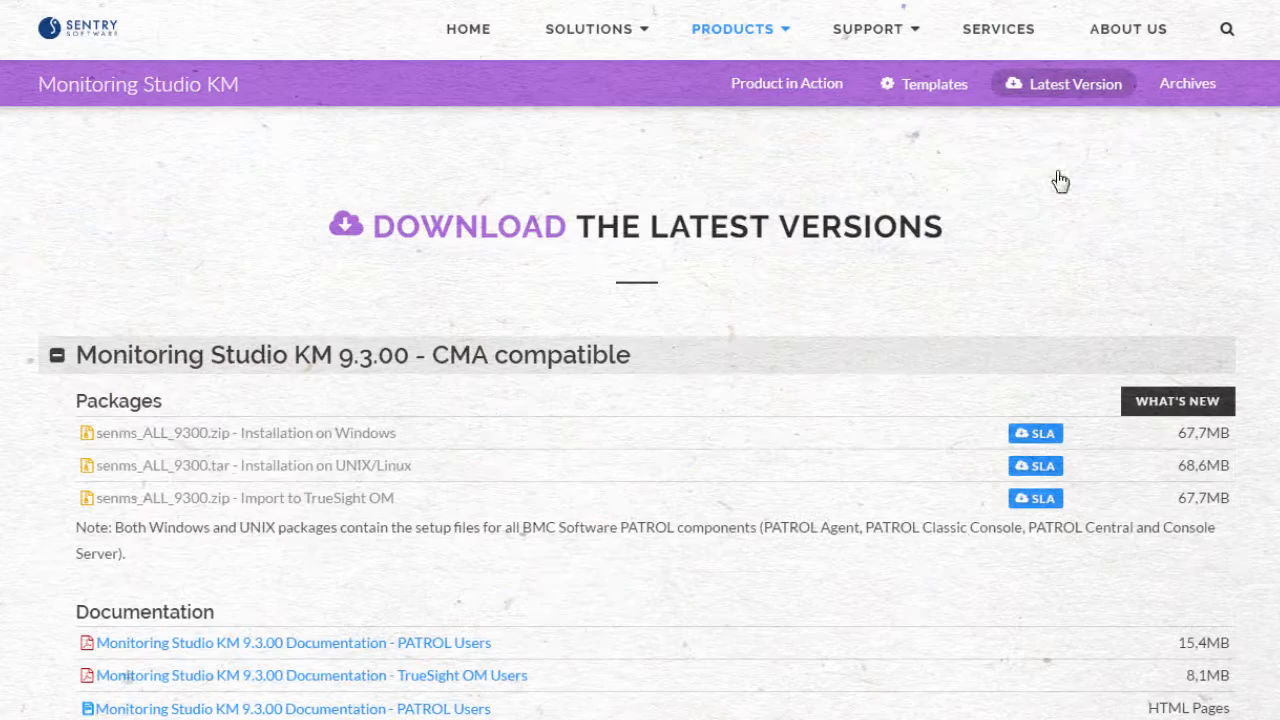